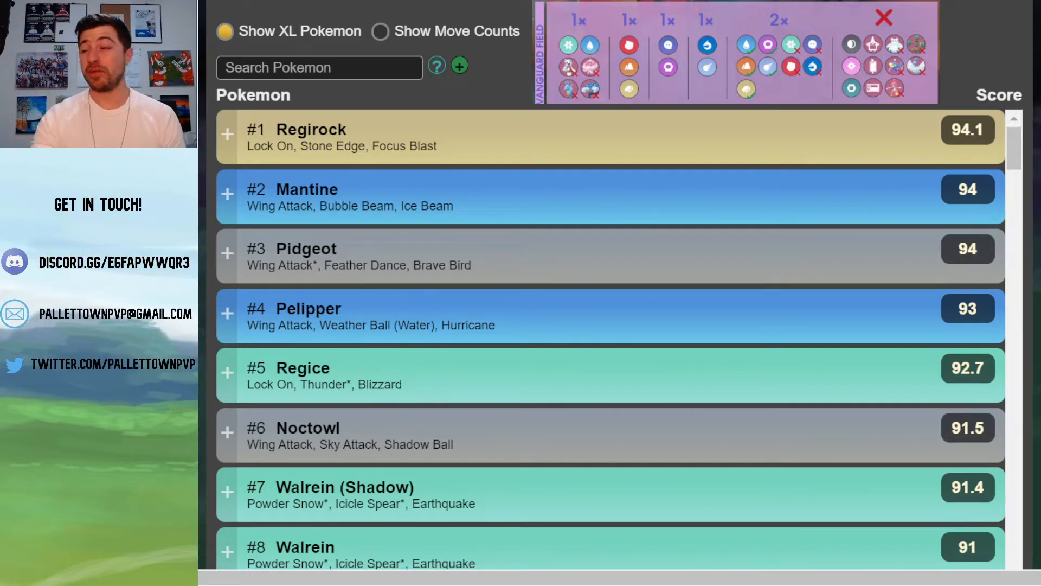
text(dragon,flying)
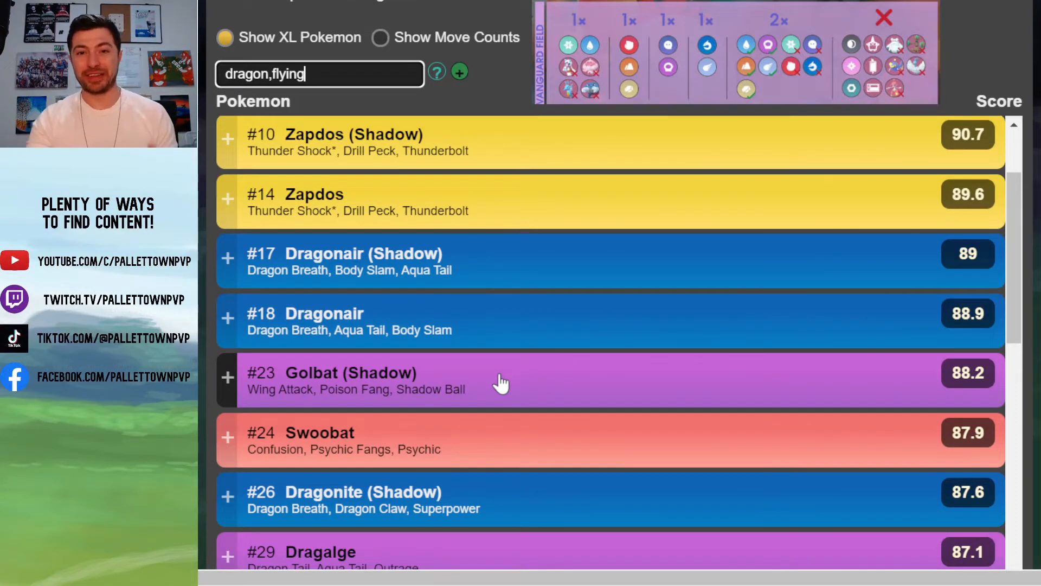
scroll(down, 3)
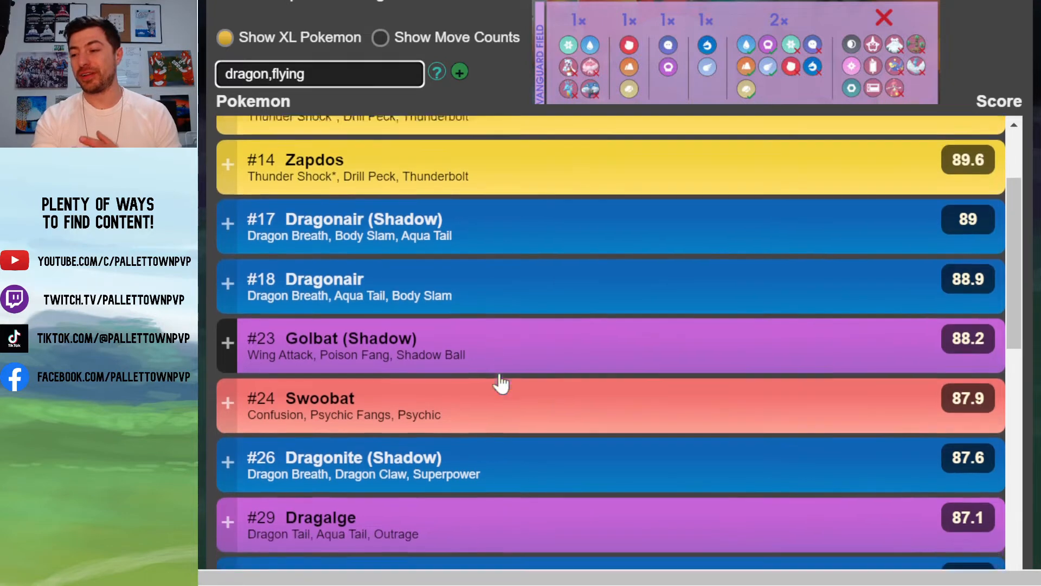
scroll(down, 3)
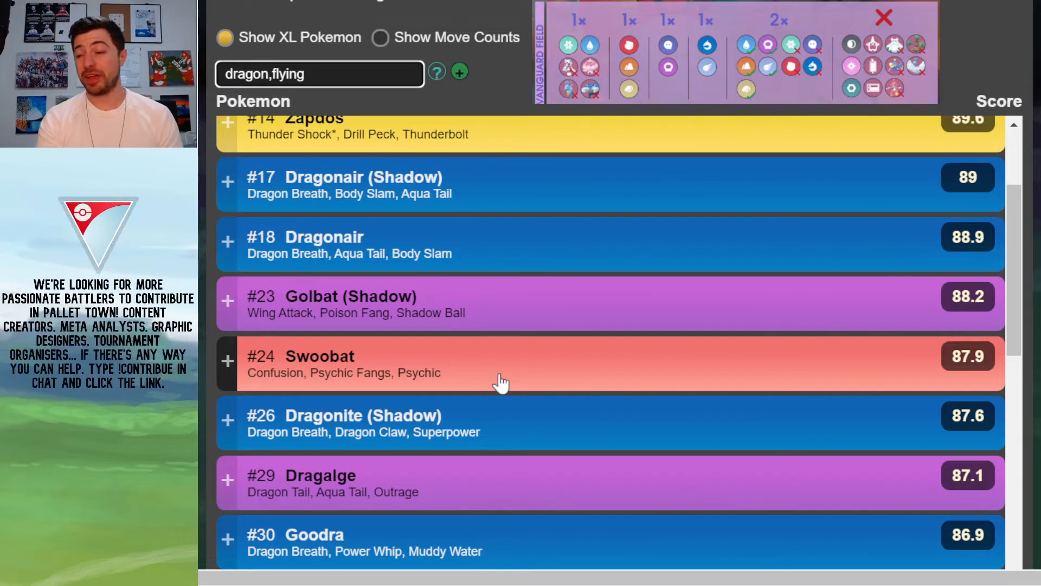
mouse_move(349, 497)
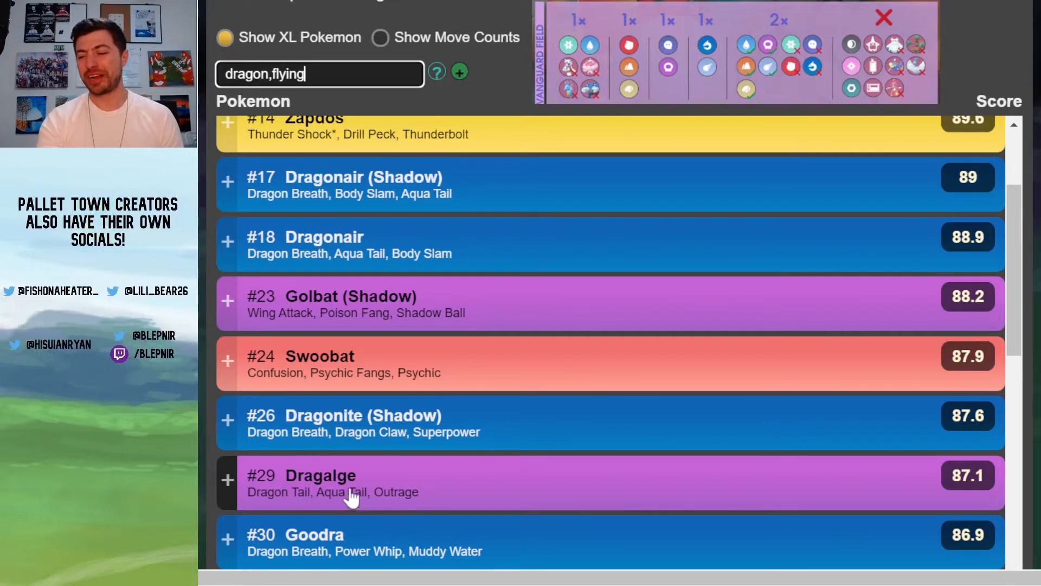
mouse_move(334, 437)
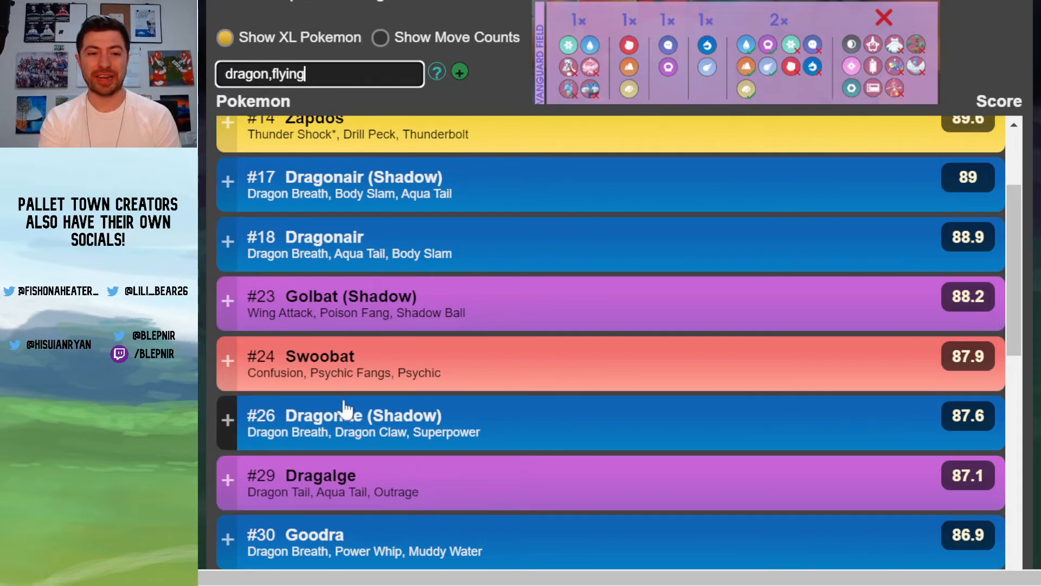
scroll(up, 3)
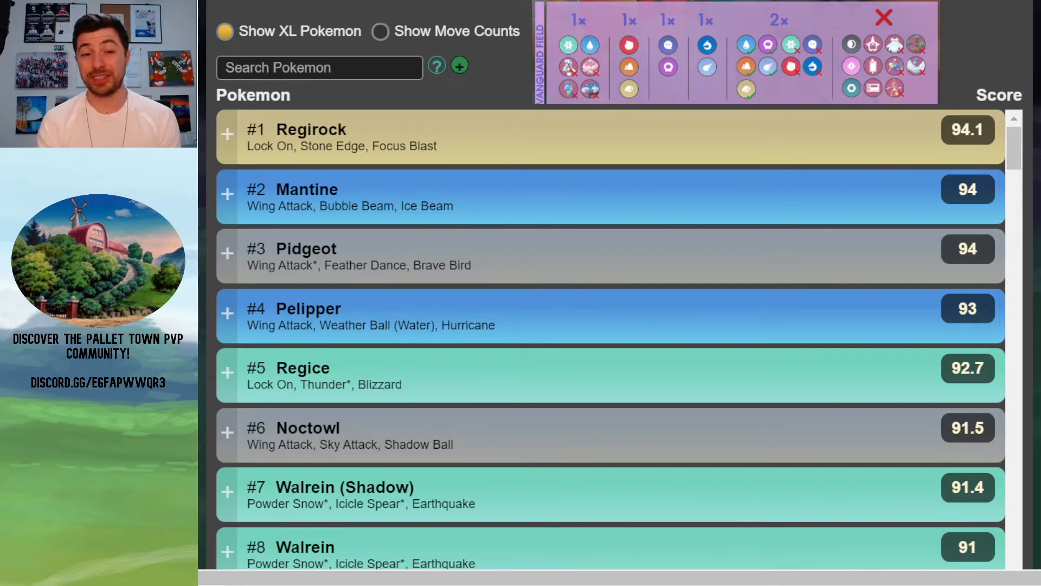
mouse_move(357, 151)
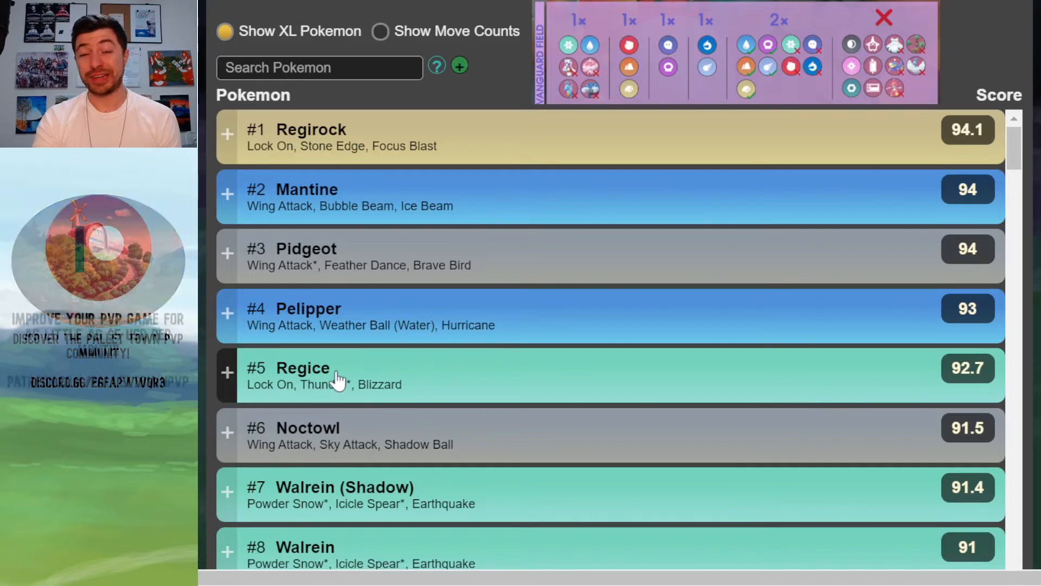
scroll(down, 3)
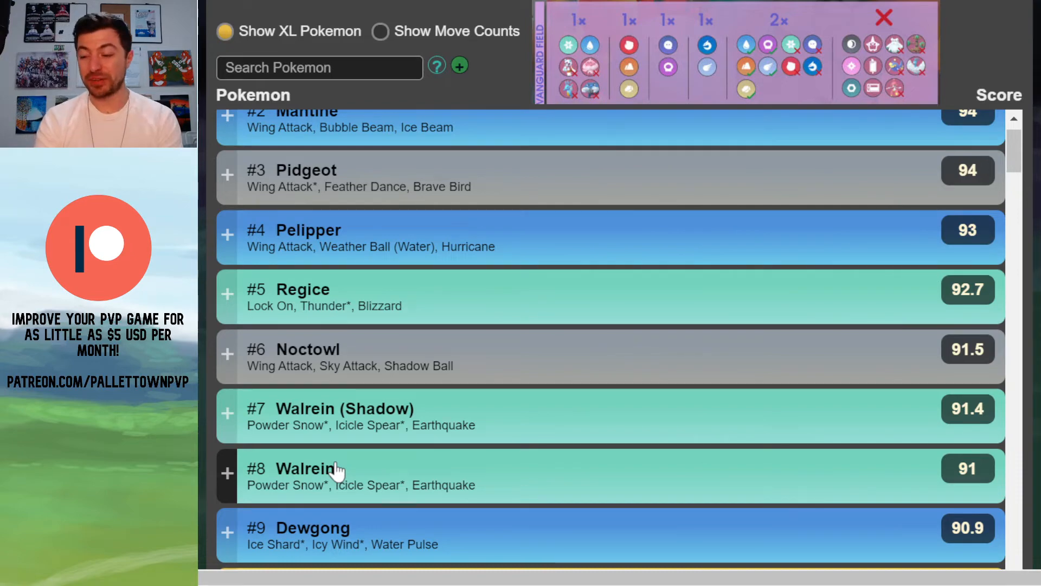
scroll(down, 3)
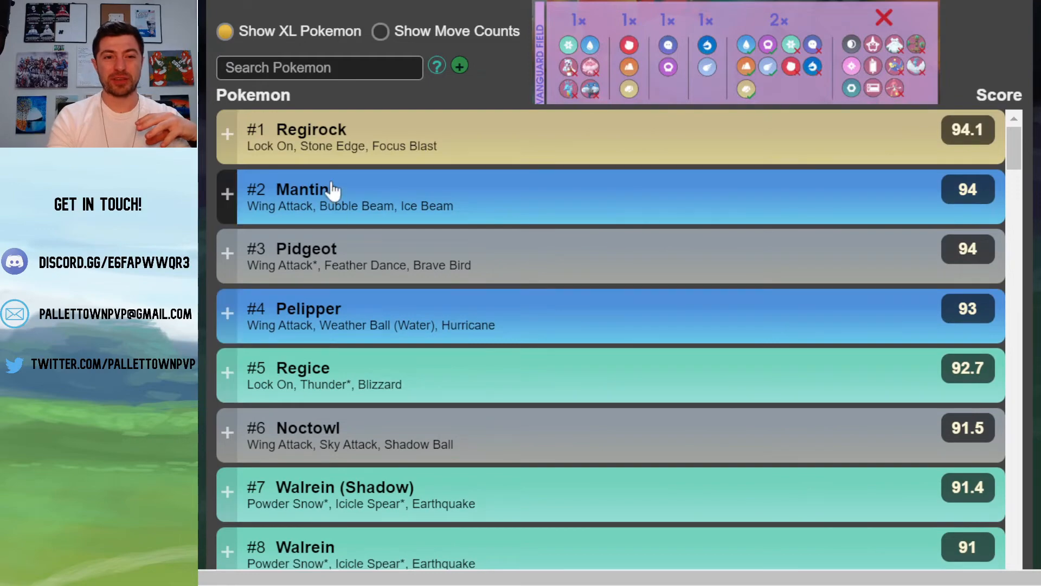
mouse_move(391, 498)
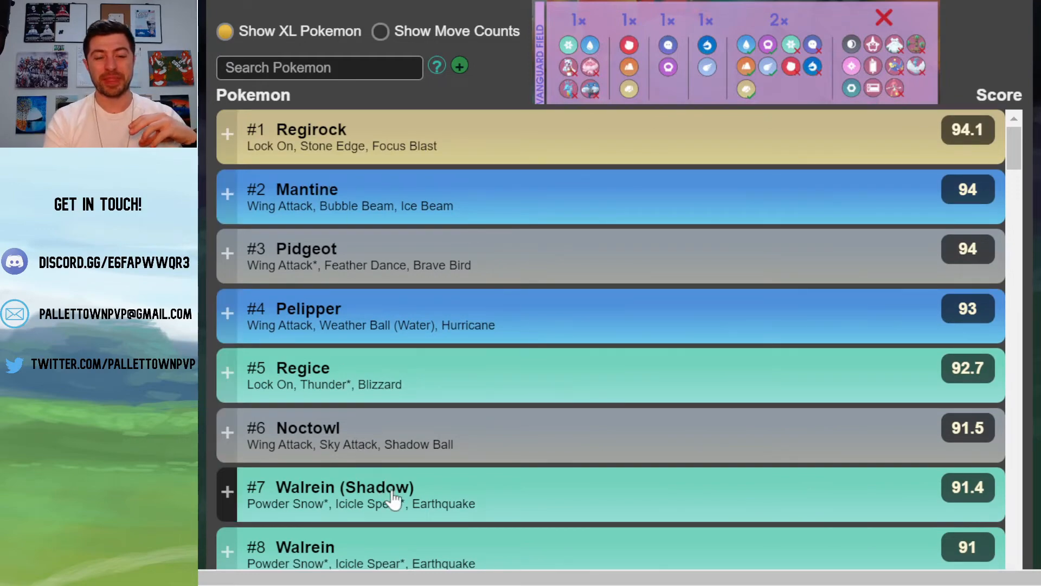
mouse_move(375, 409)
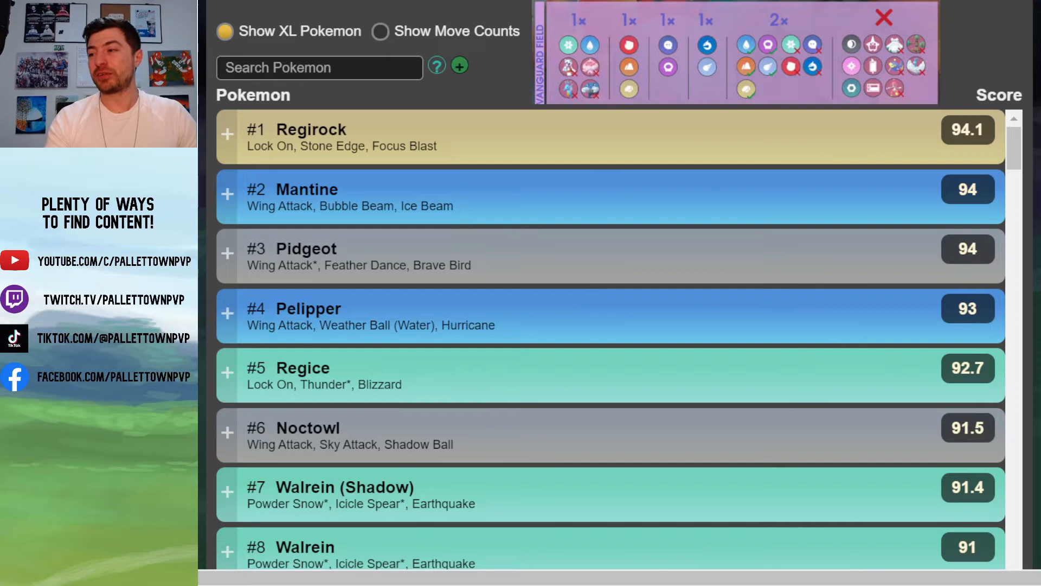
text(ghost,poison)
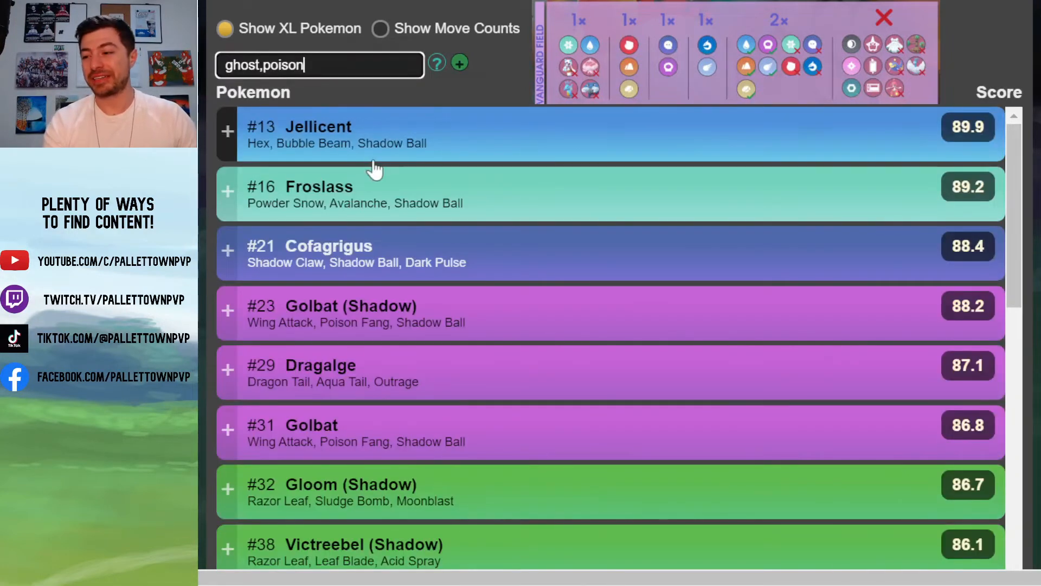
mouse_move(312, 150)
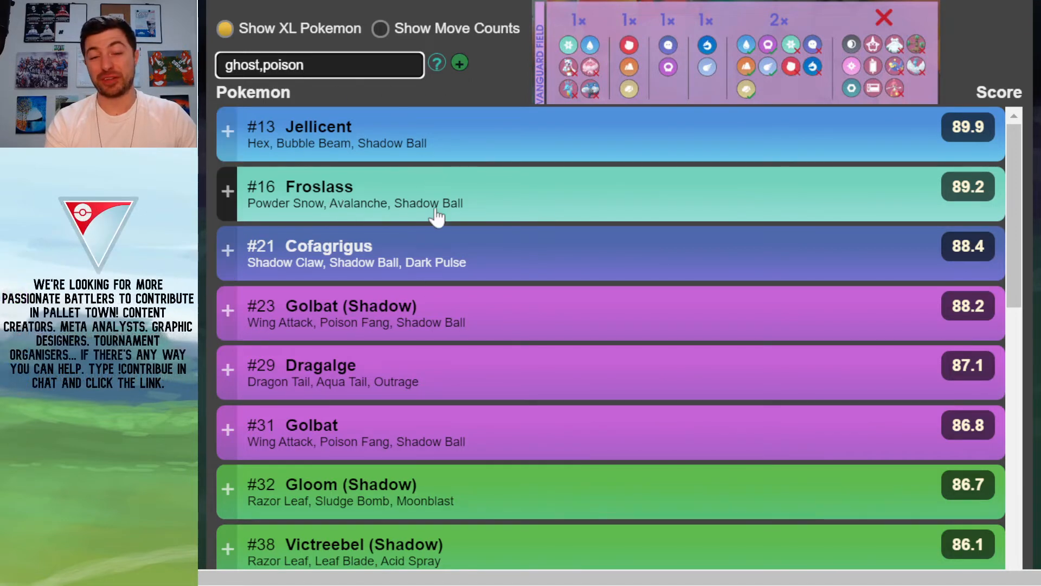
mouse_move(351, 249)
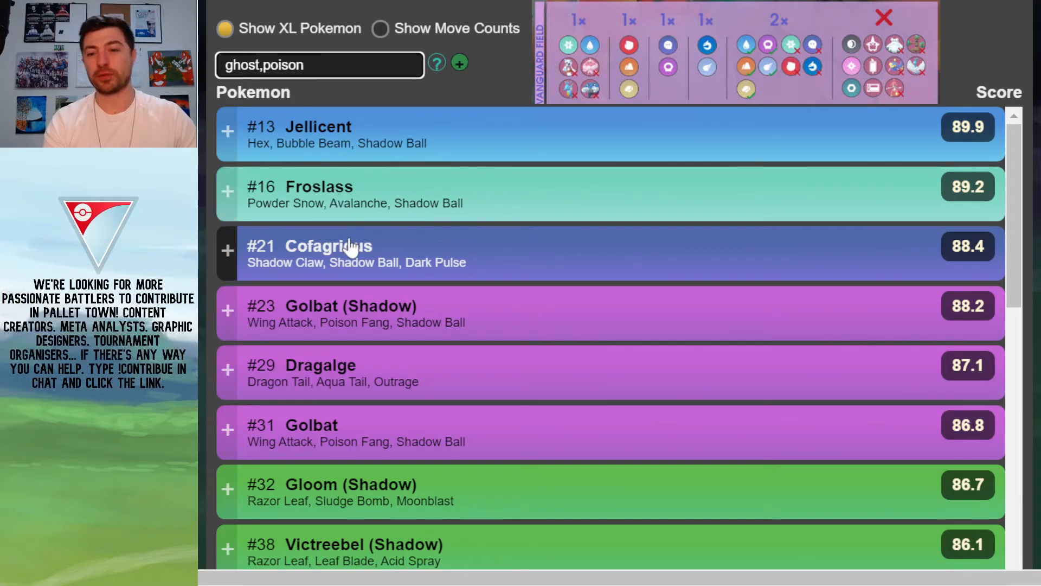
mouse_move(432, 258)
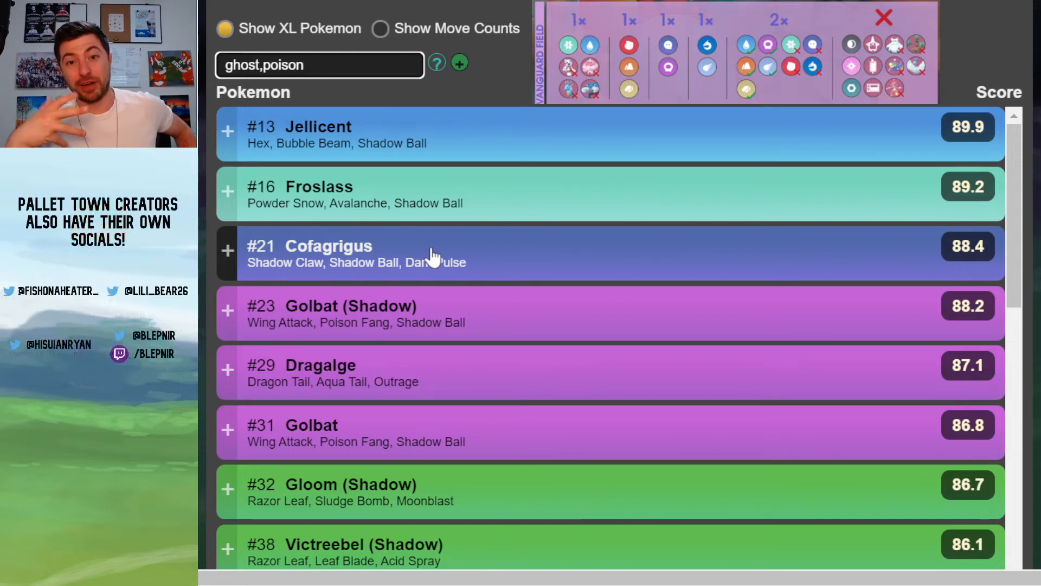
mouse_move(398, 176)
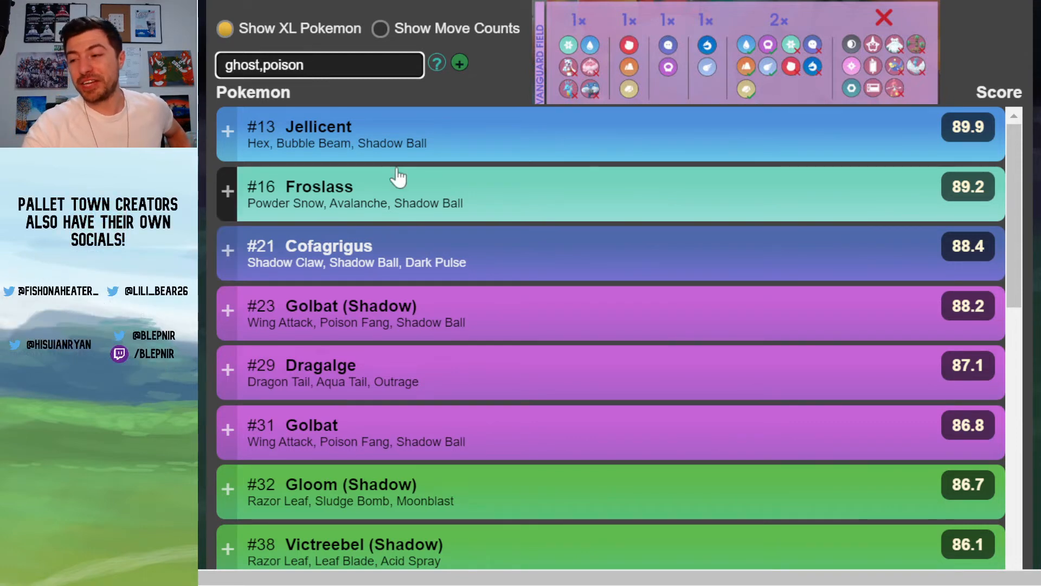
mouse_move(398, 257)
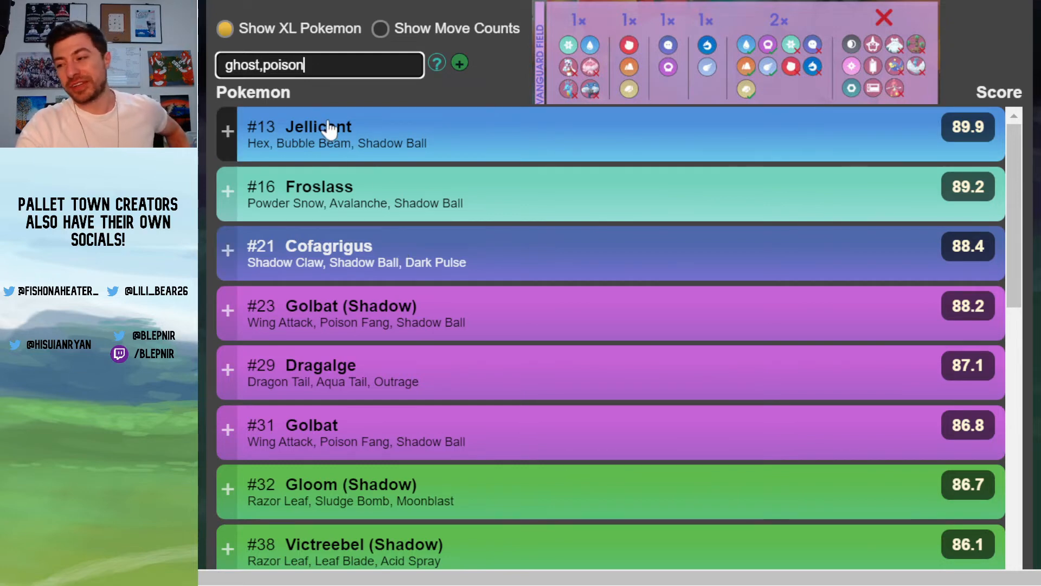
mouse_move(342, 187)
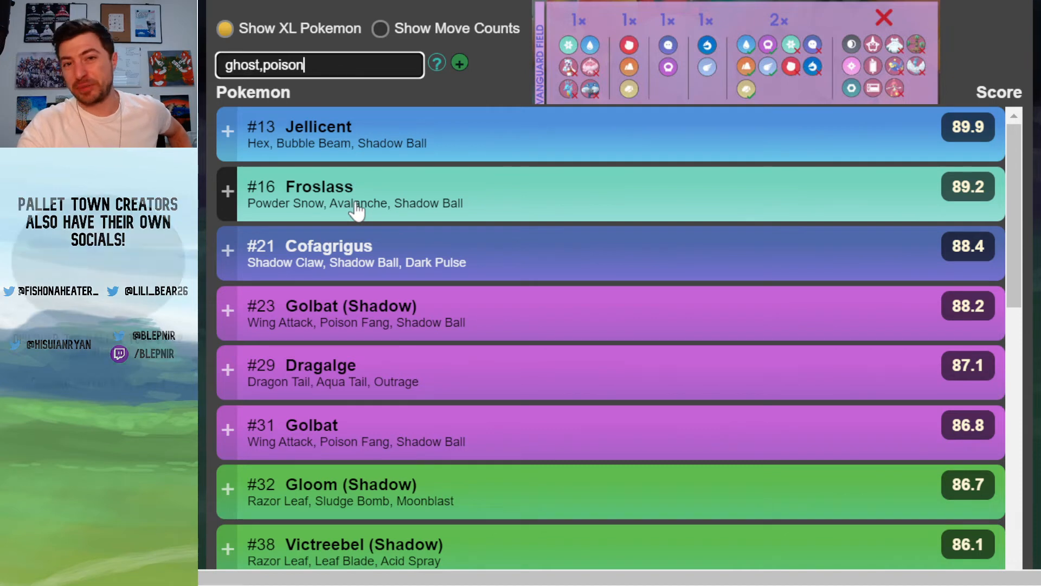
mouse_move(367, 267)
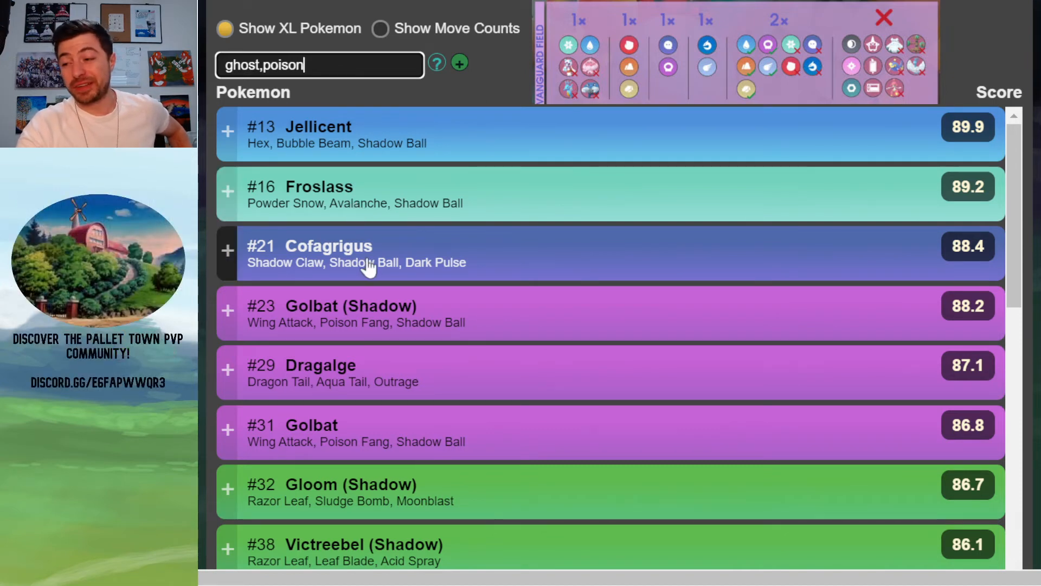
mouse_move(425, 153)
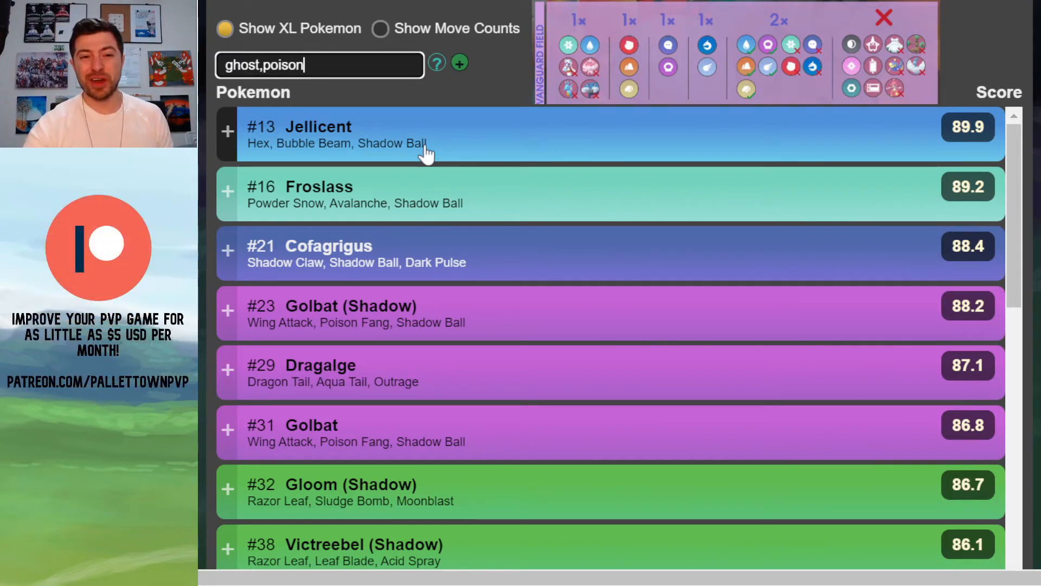
mouse_move(451, 216)
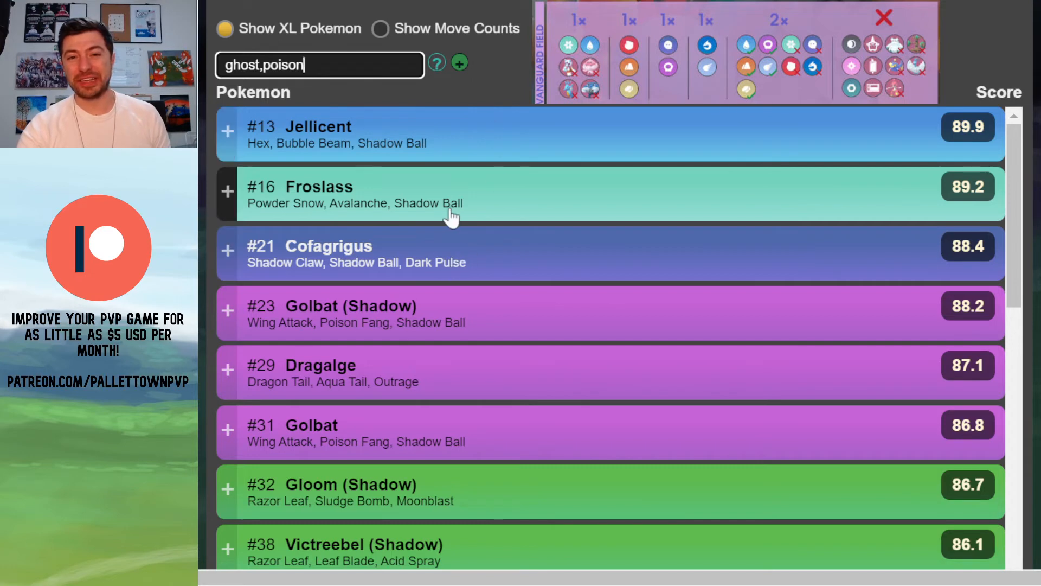
scroll(down, 3)
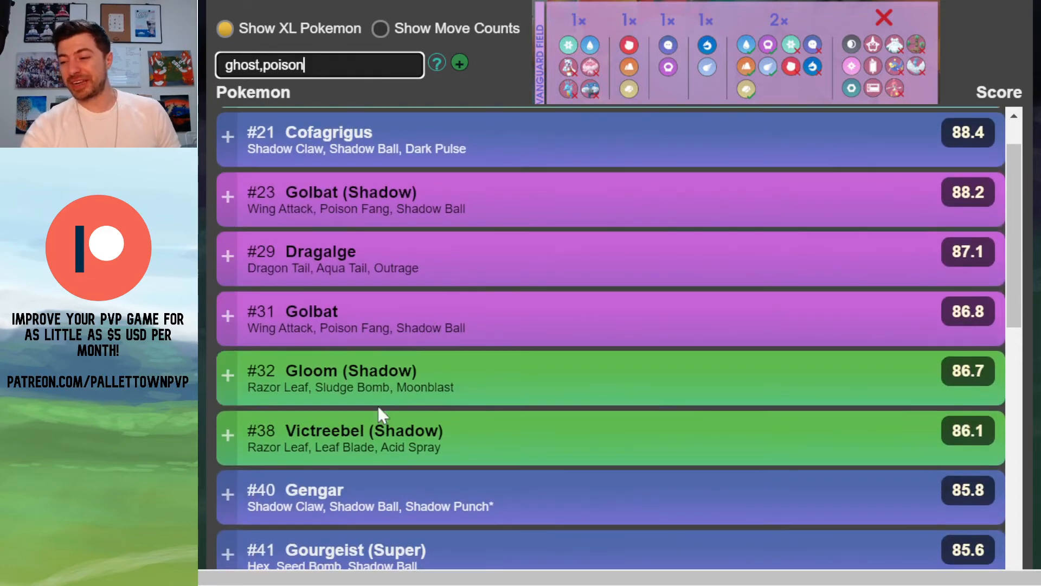
mouse_move(419, 428)
text(ice,water)
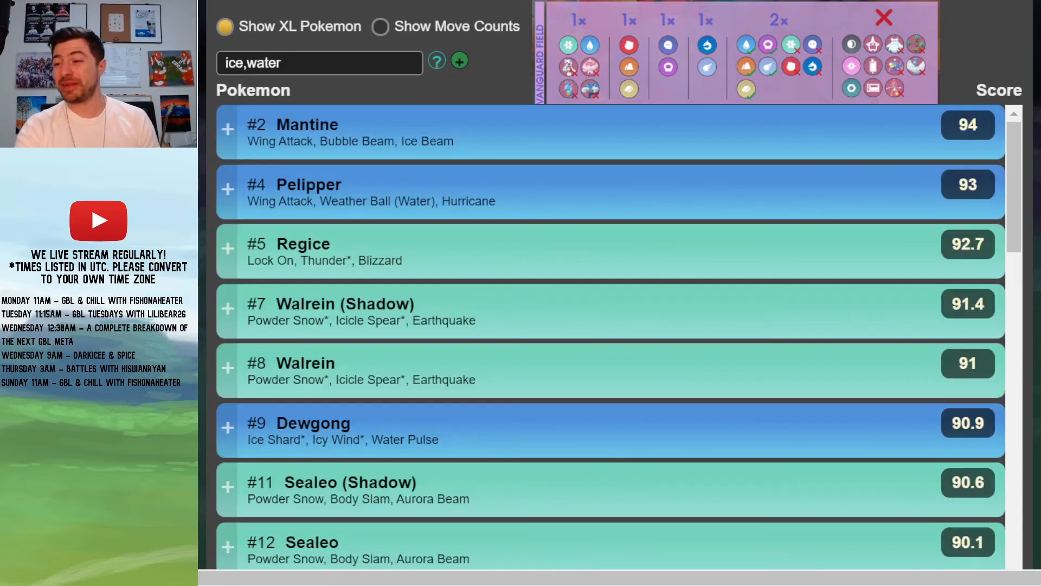
text(fighting,rock,ground)
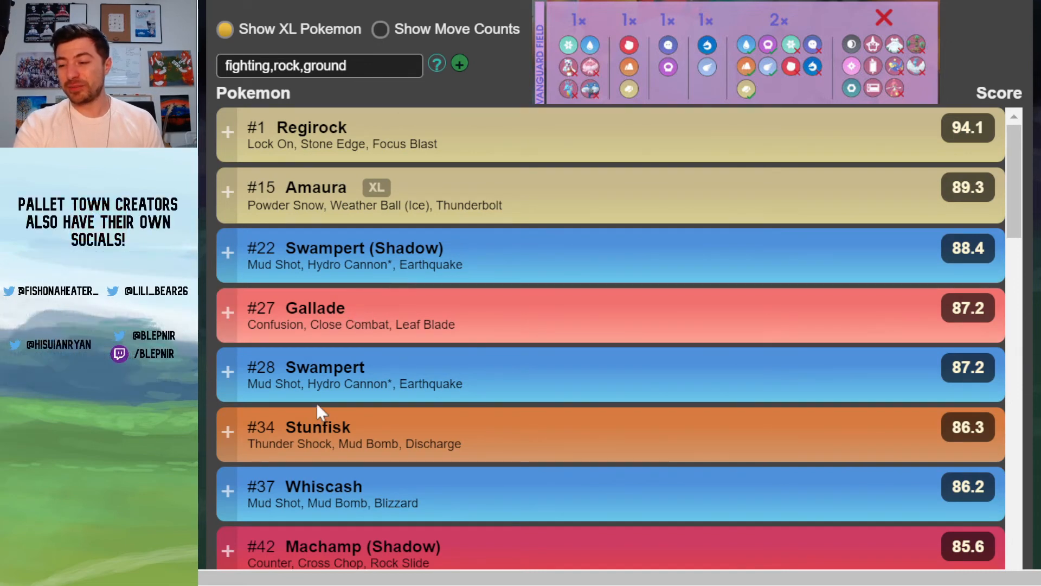
mouse_move(322, 381)
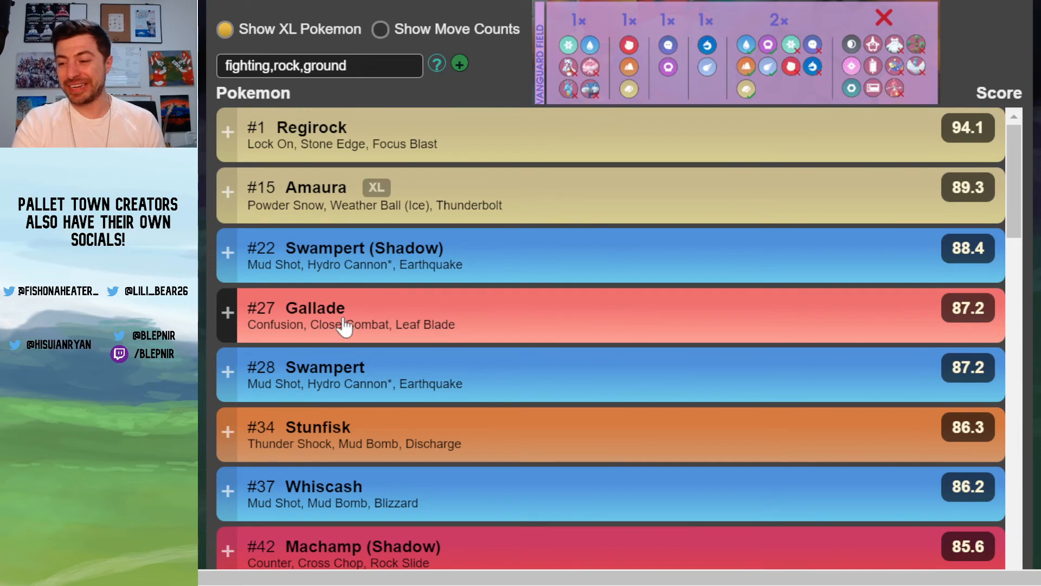
scroll(down, 3)
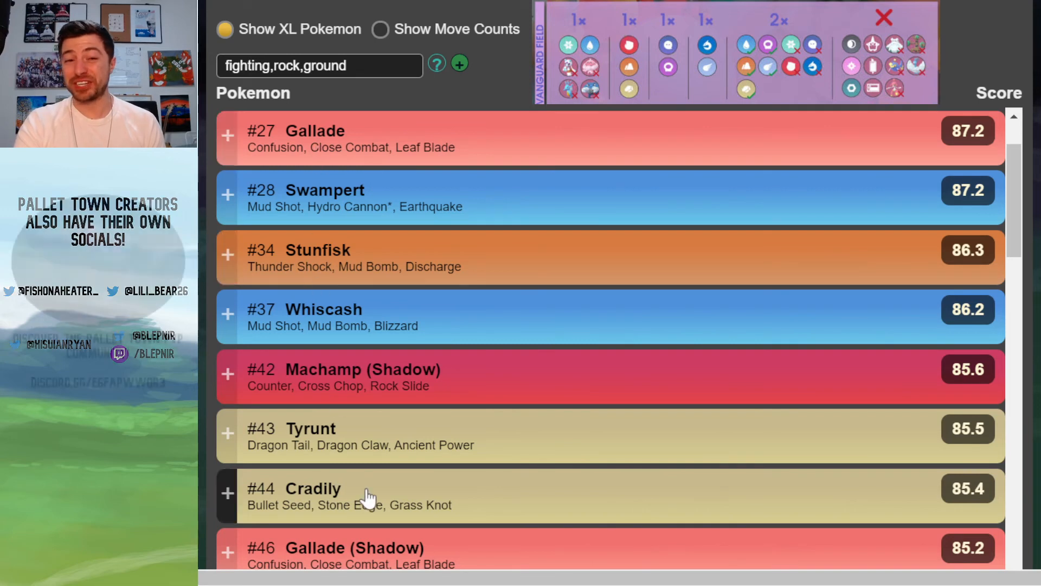
mouse_move(462, 234)
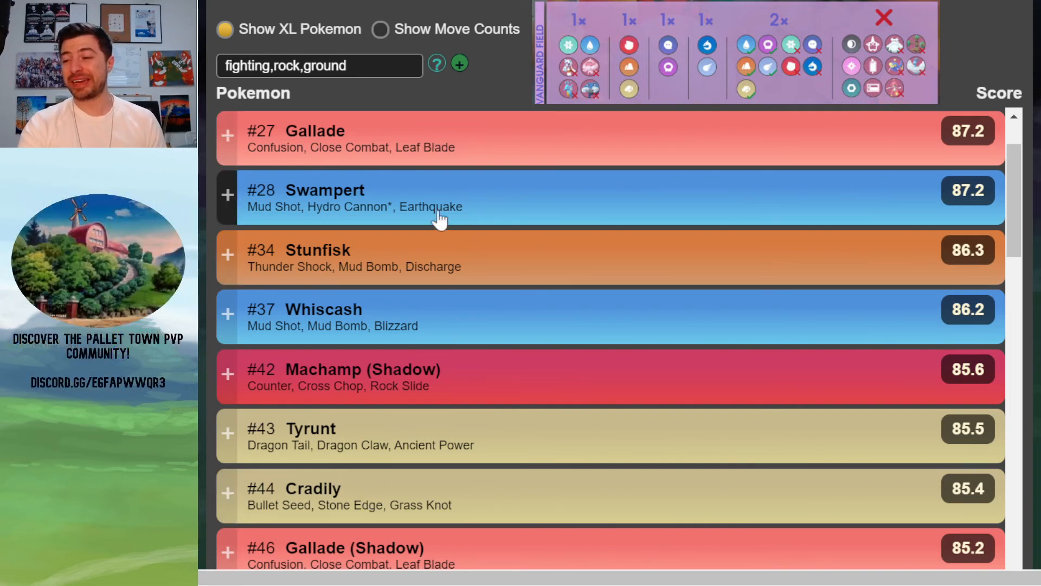
mouse_move(441, 156)
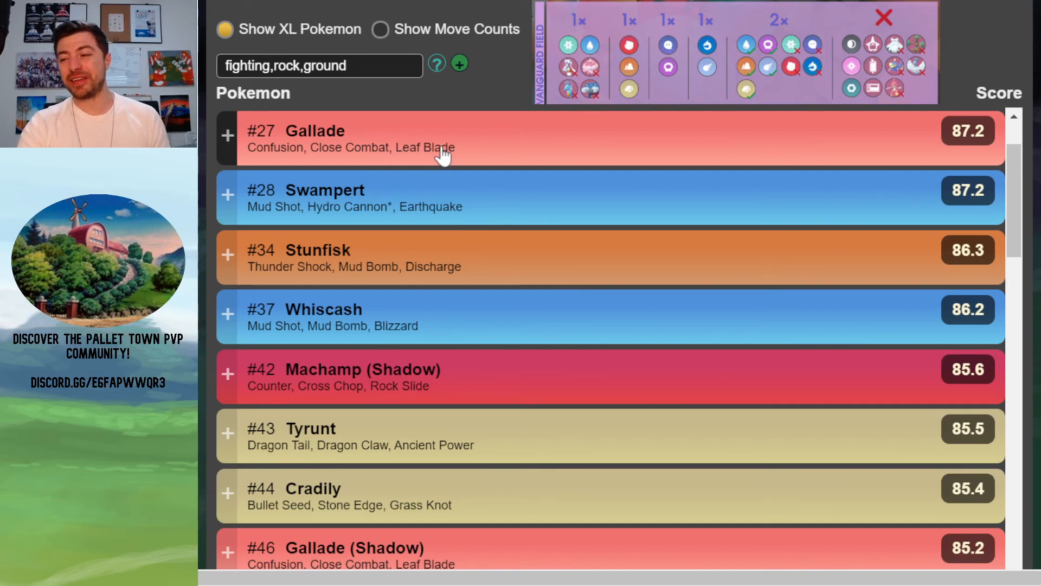
mouse_move(385, 153)
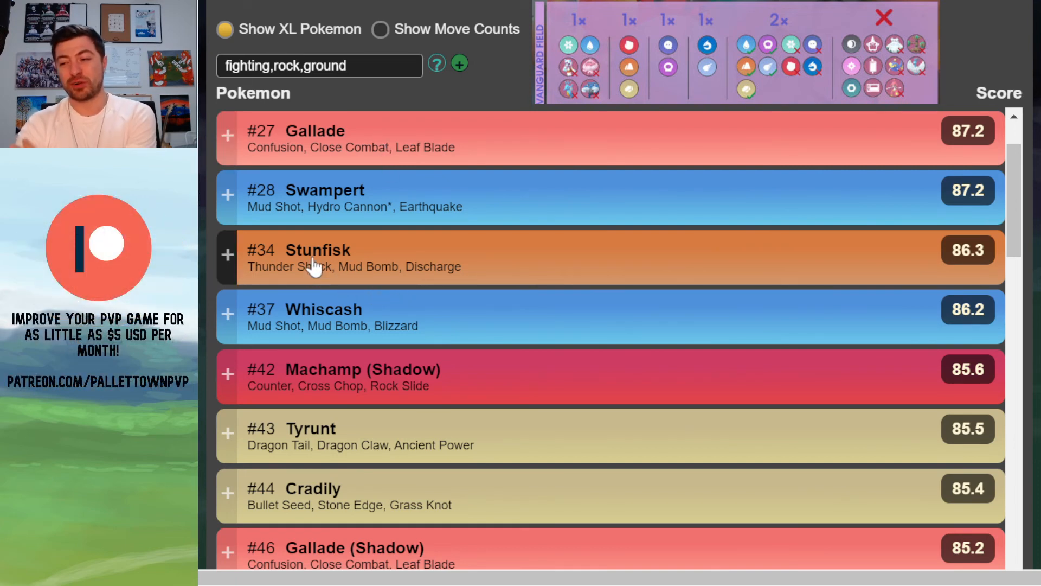
mouse_move(345, 223)
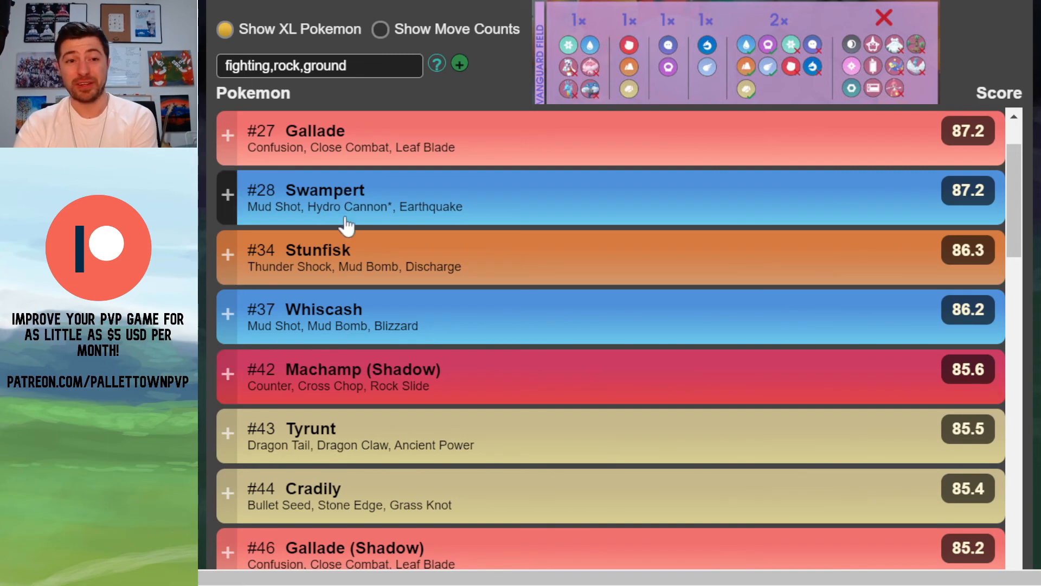
scroll(down, 3)
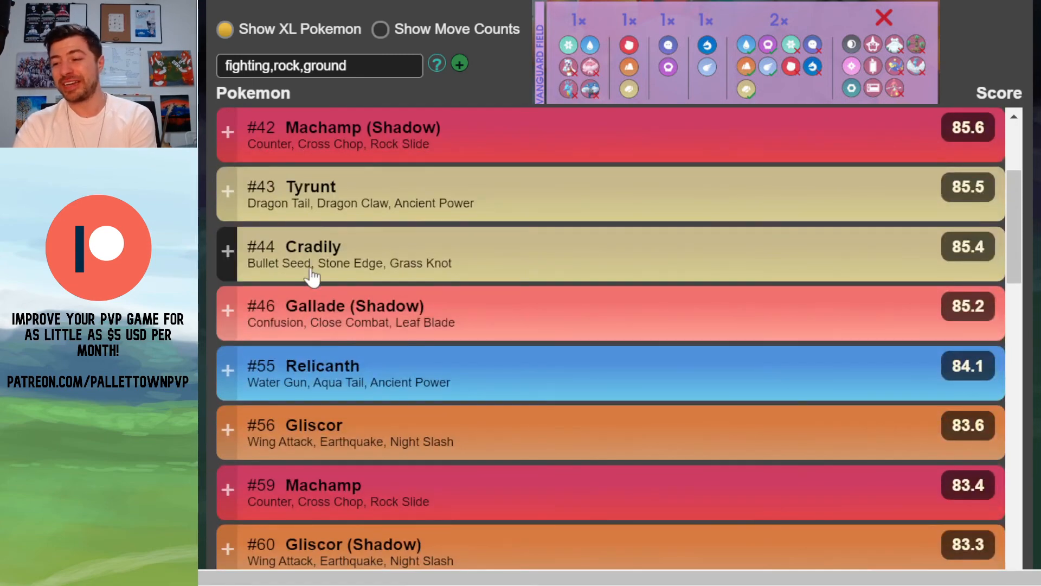